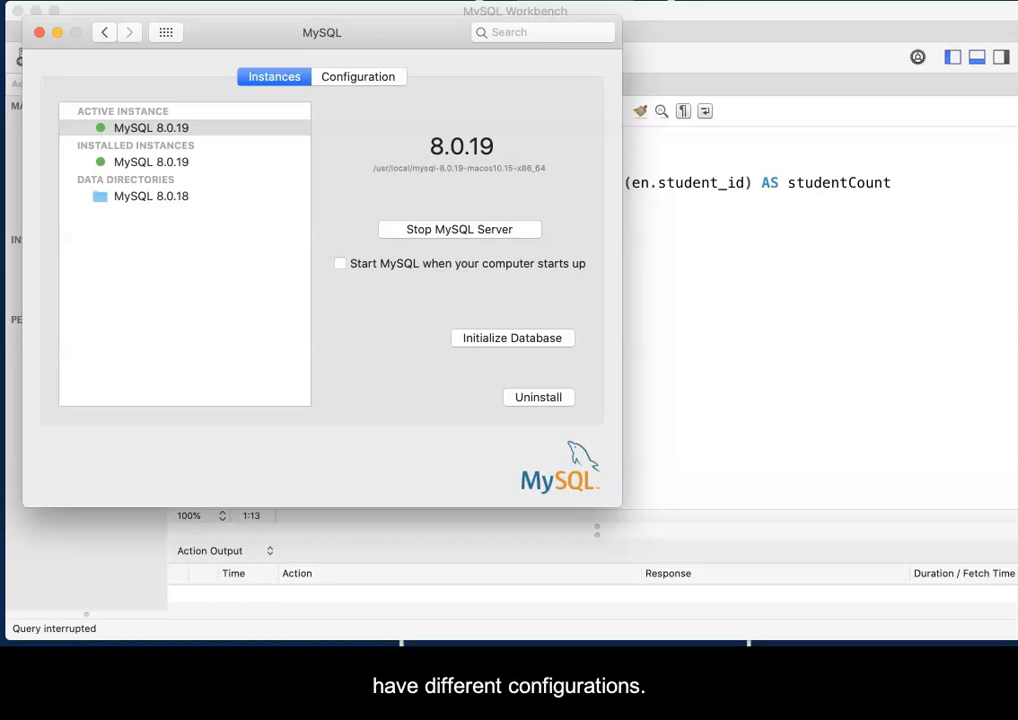
mouse_move(376, 33)
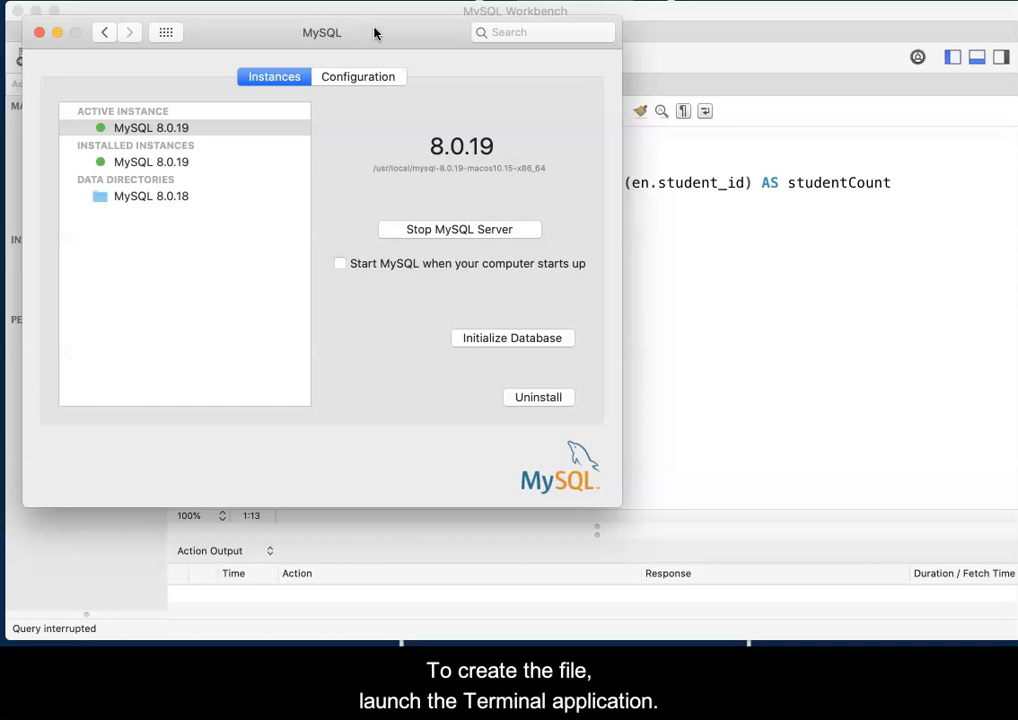
Step: Launch Terminal.app from Spotlight search
text(terminal.app)
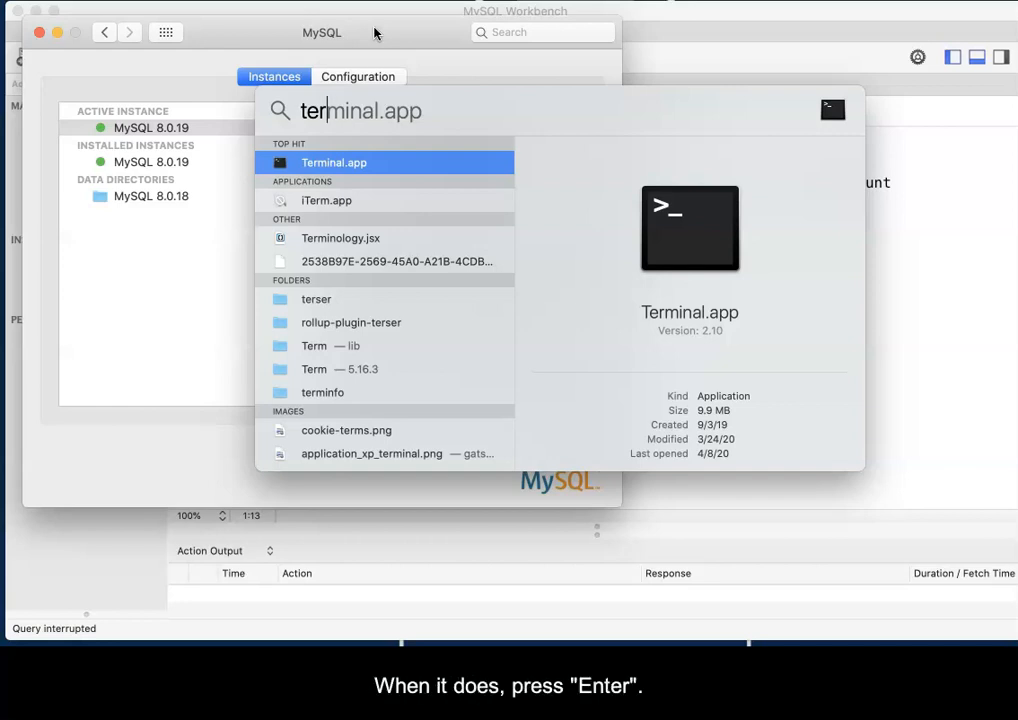
key(Return)
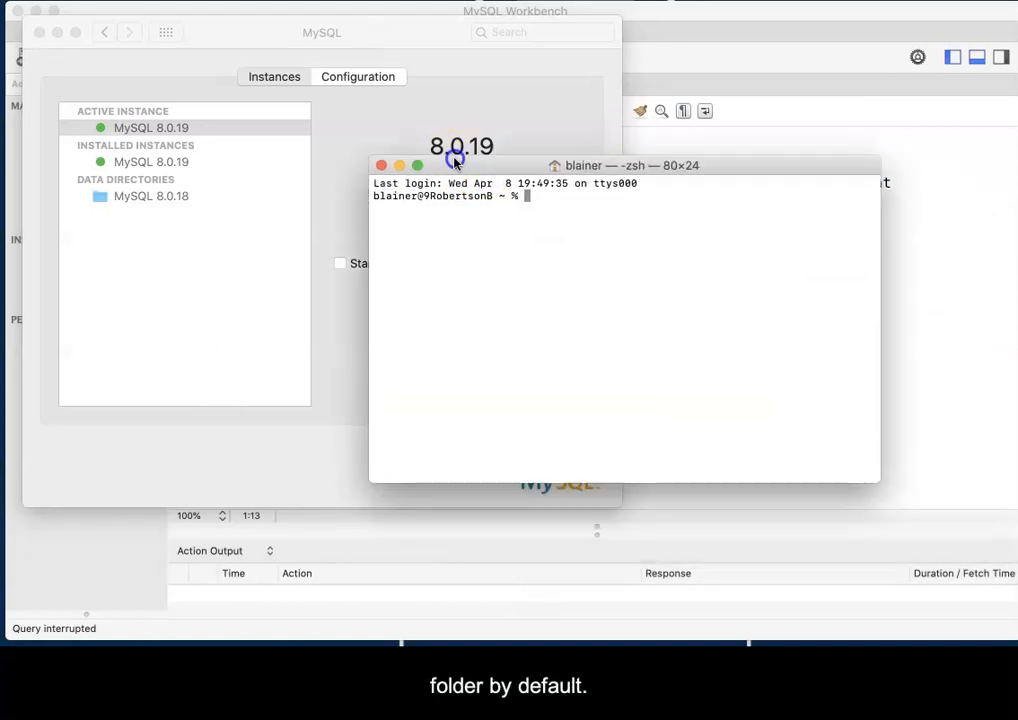
Step: List the root folder, move into /etc, and list its contents
text(ls)
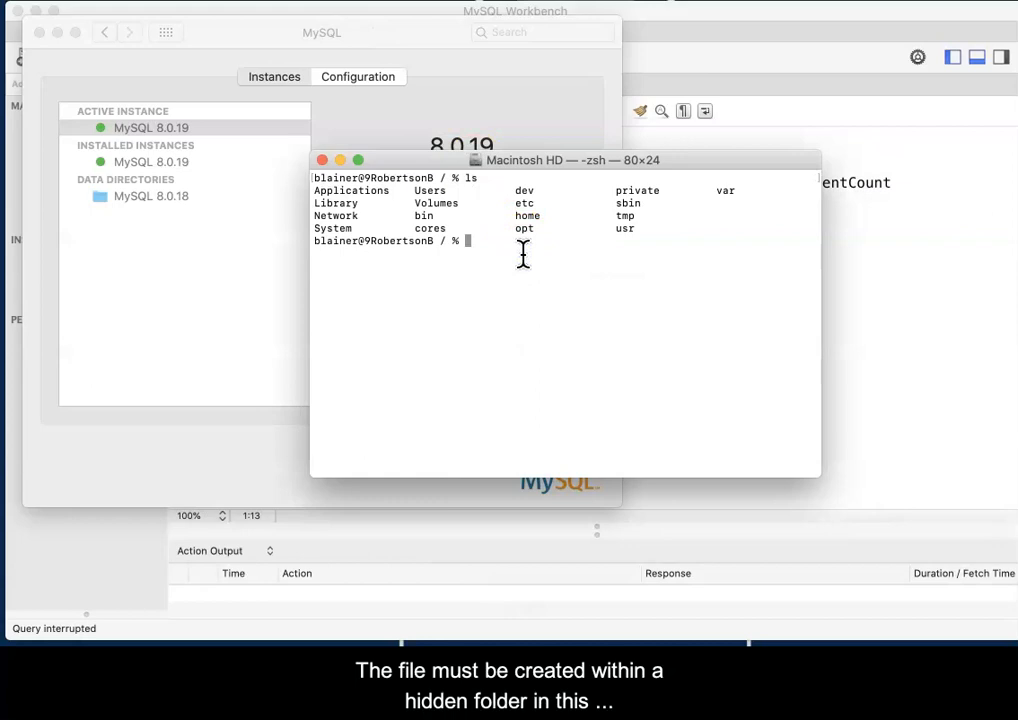
text(c)
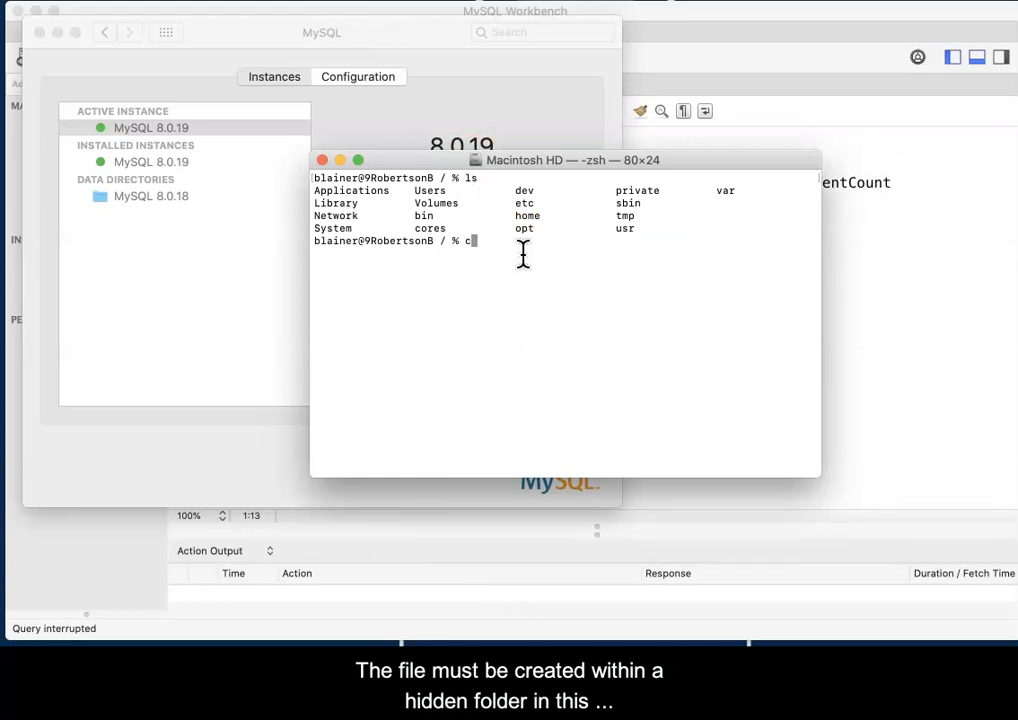
text(d)
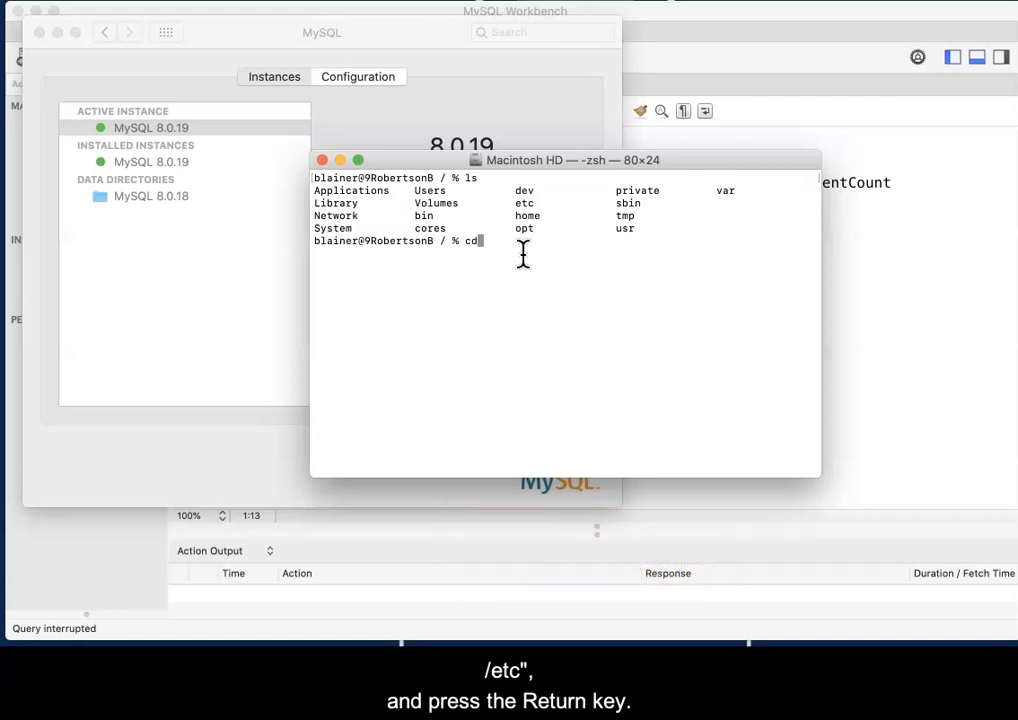
text(/etc)
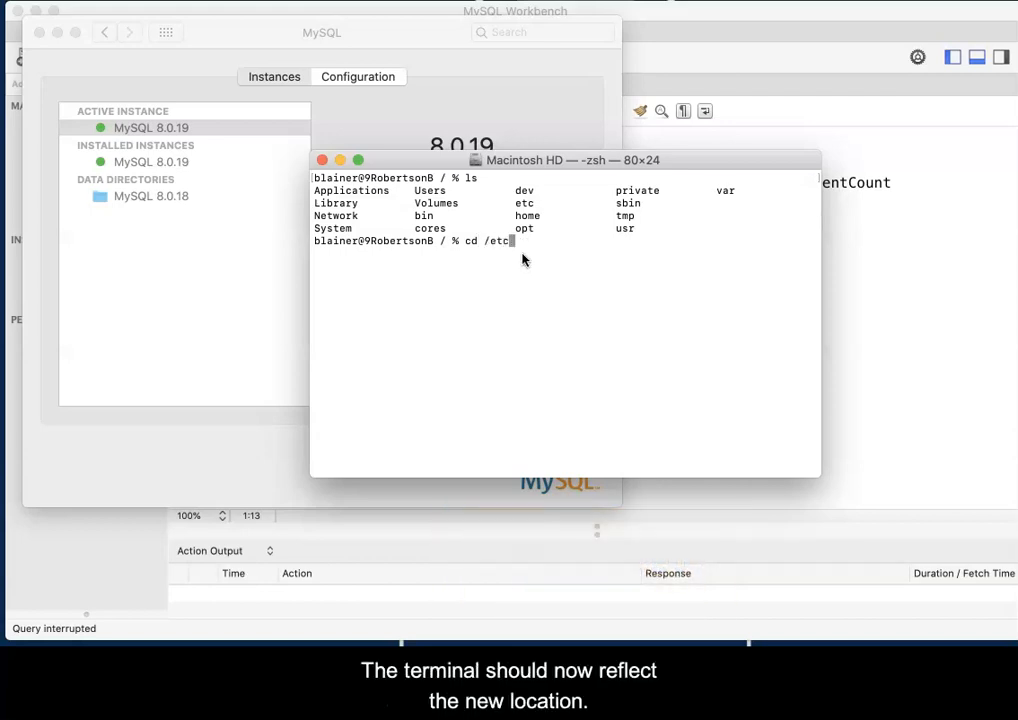
key(Return)
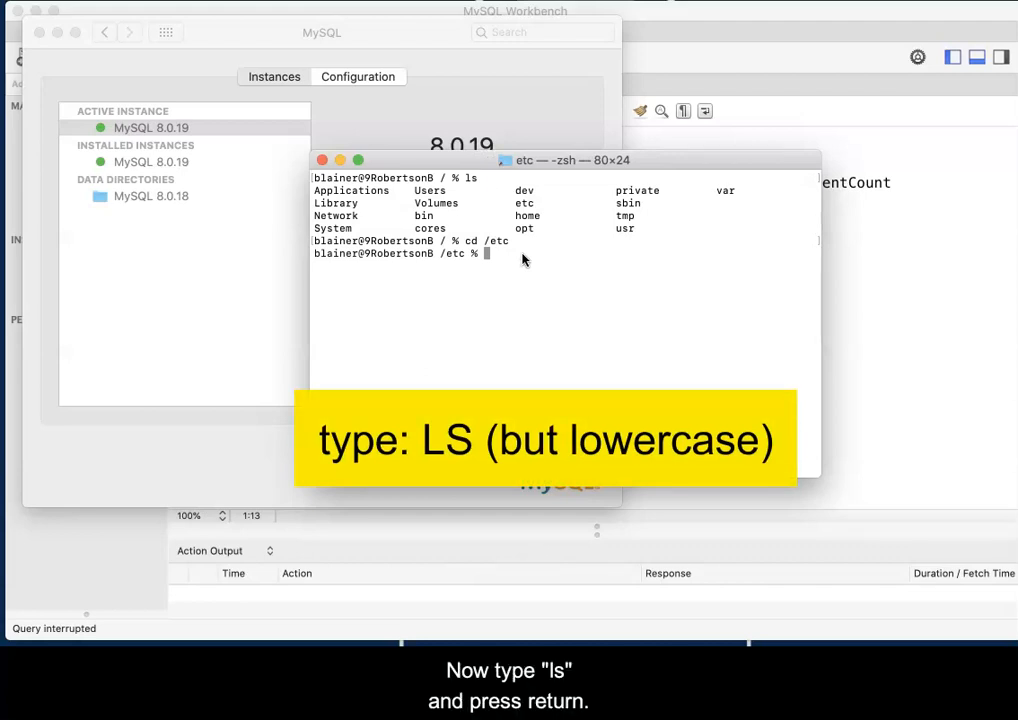
text(ls)
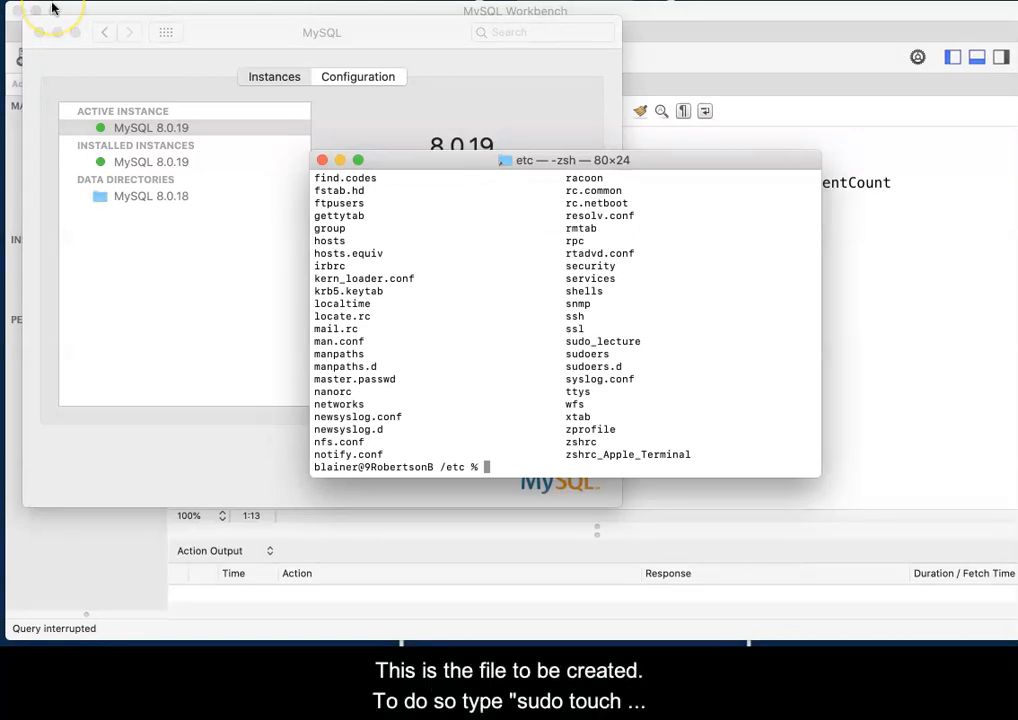
Step: Create my.cnf in /etc with sudo touch, then close Terminal
text(s)
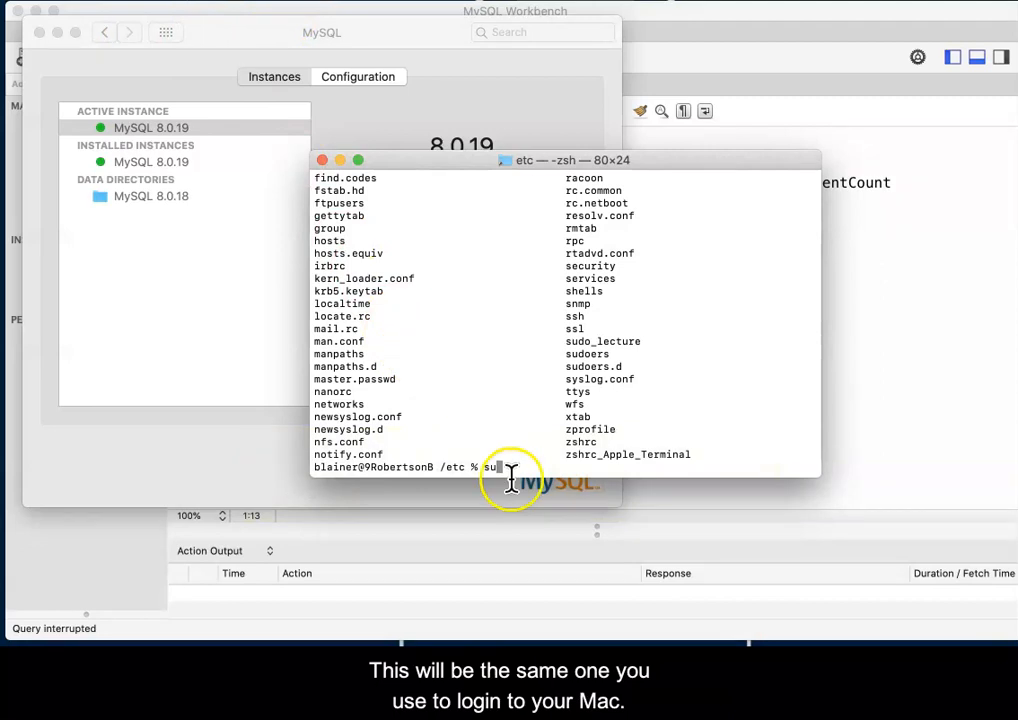
text(d)
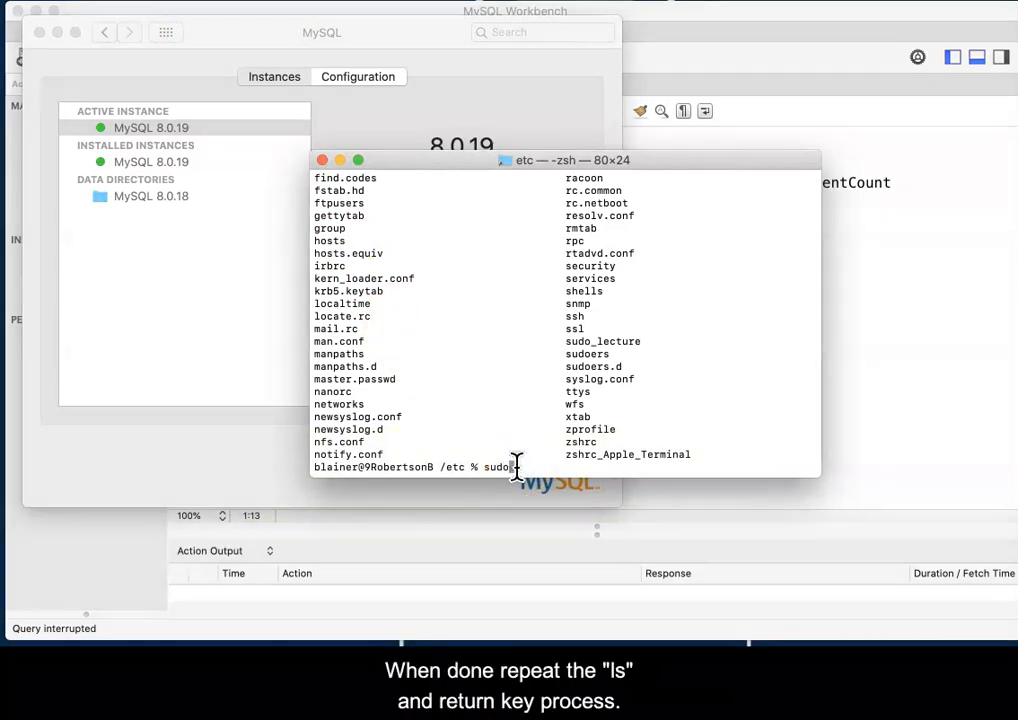
text(ouch my.)
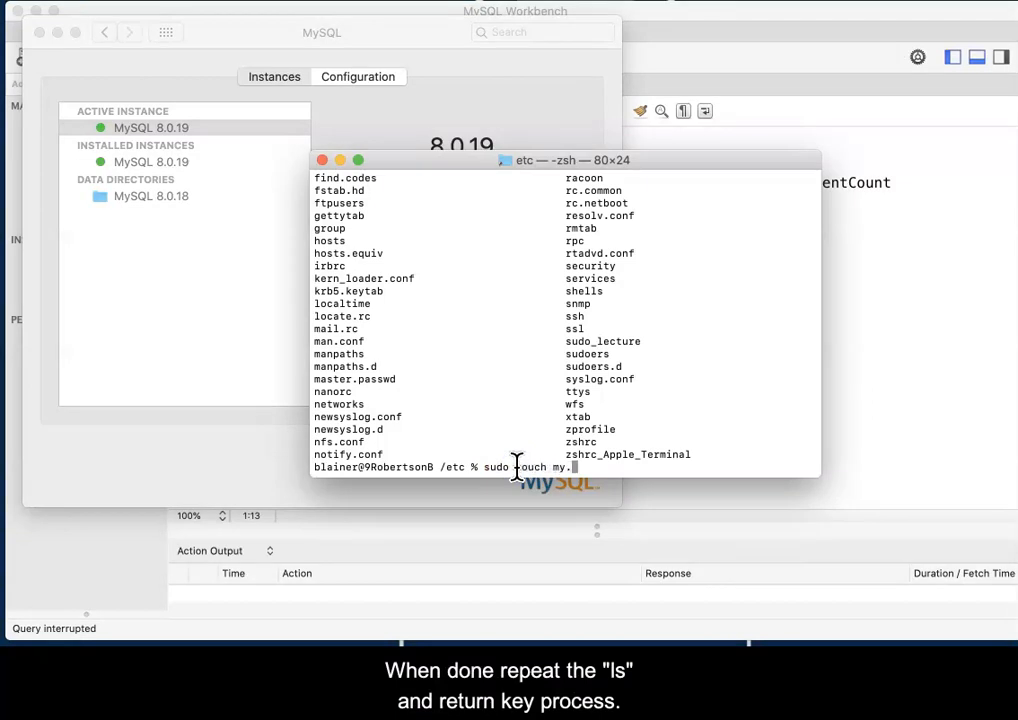
text(cnf)
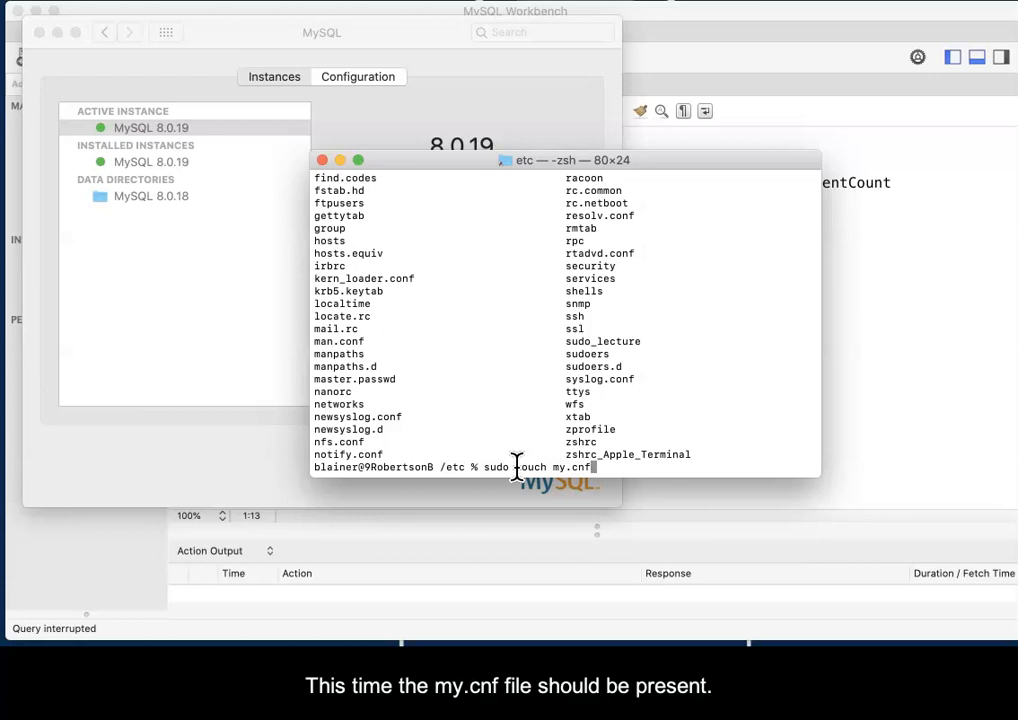
key(Return)
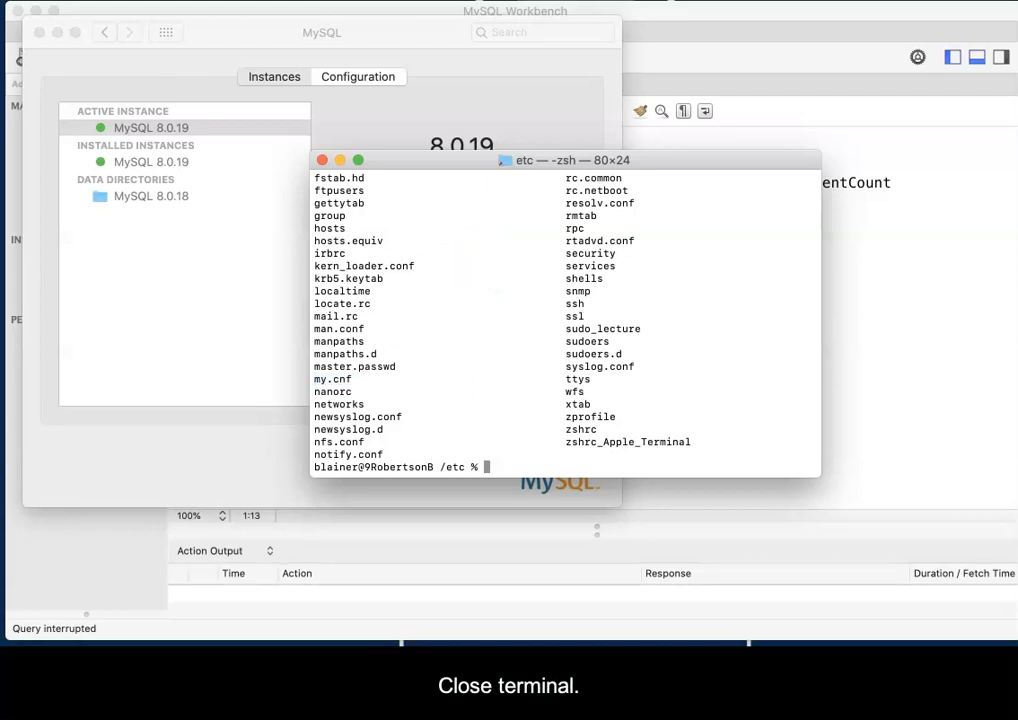
click(322, 160)
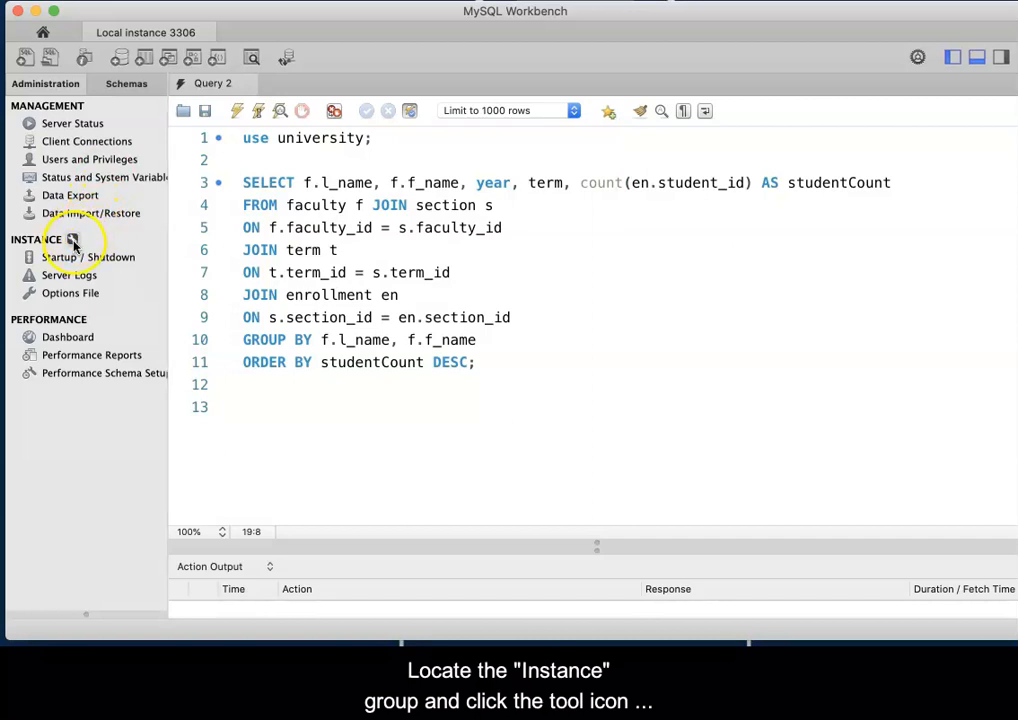
Step: Set the instance's configuration file path to /private/etc/my.cnf in connection settings
click(73, 239)
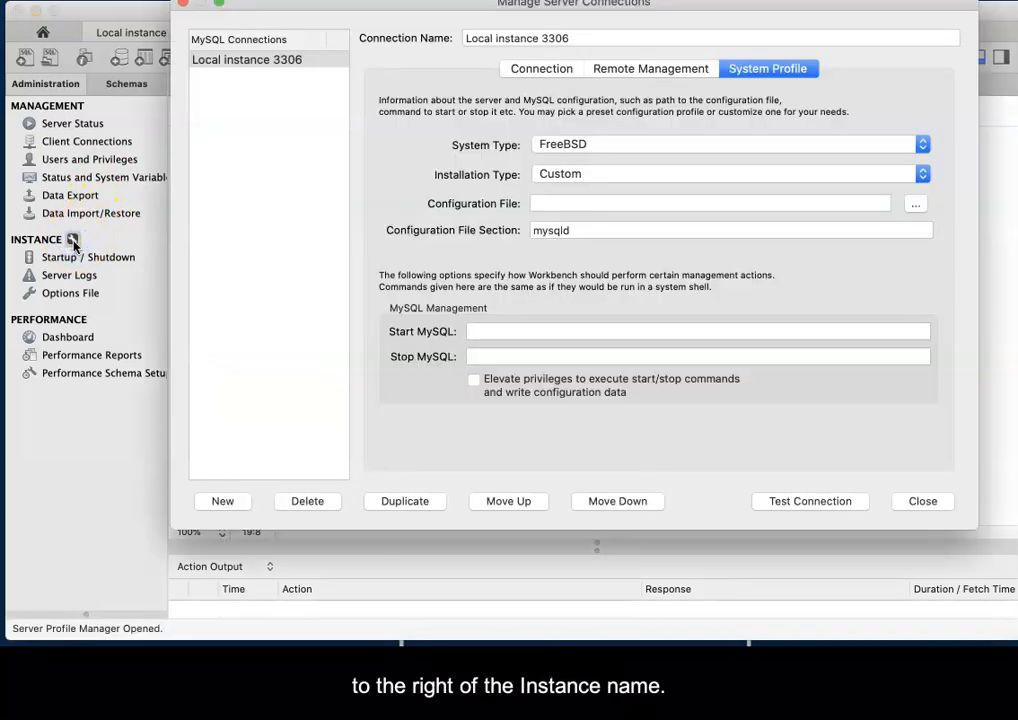
mouse_move(567, 163)
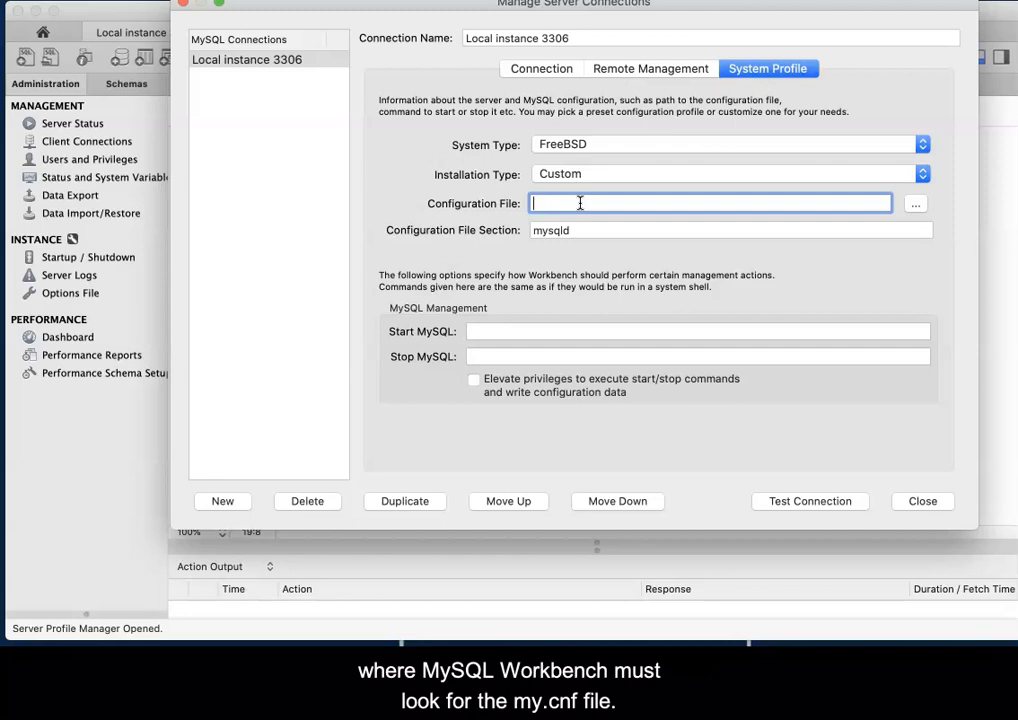
text(/private/etc/my.cnf)
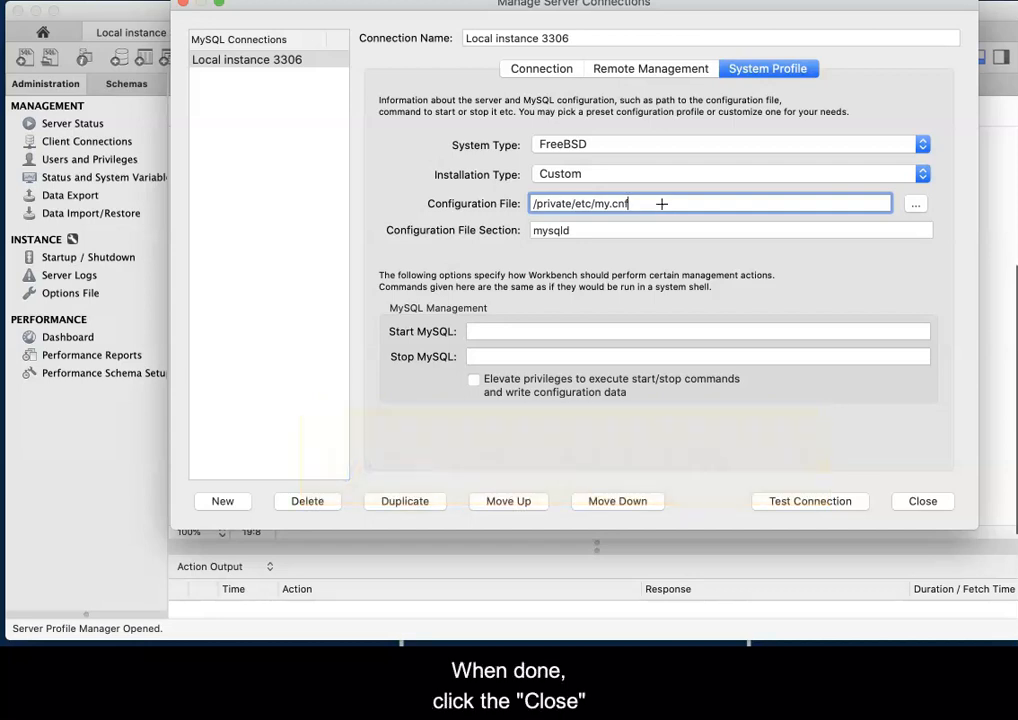
click(922, 501)
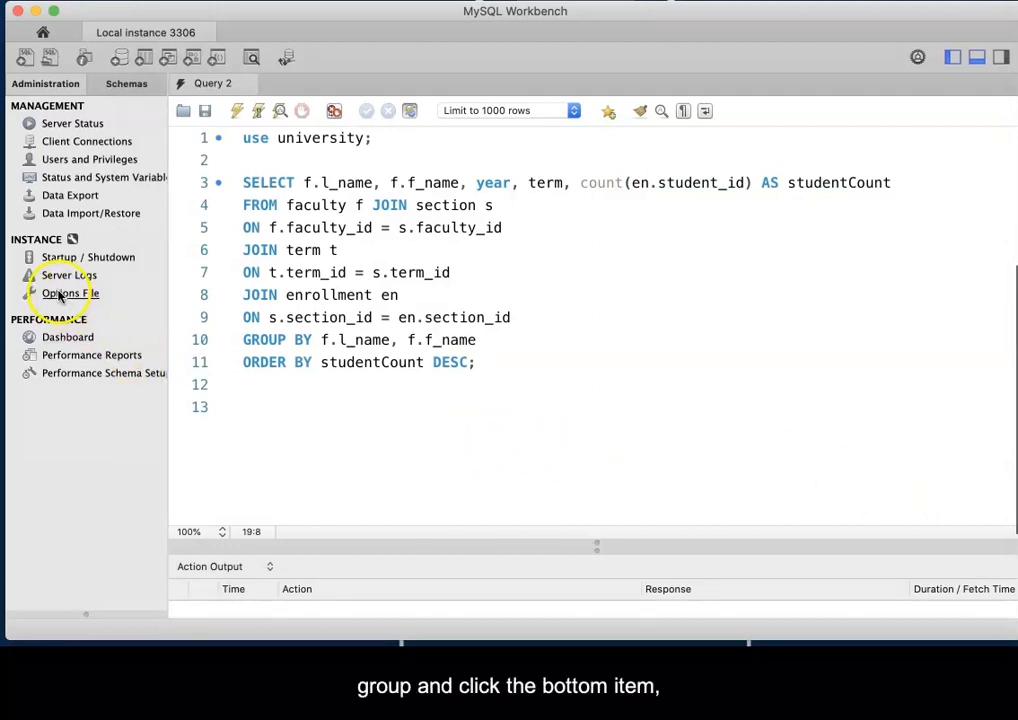
Step: Open Options File and dismiss the missing mysqld section warning
click(70, 293)
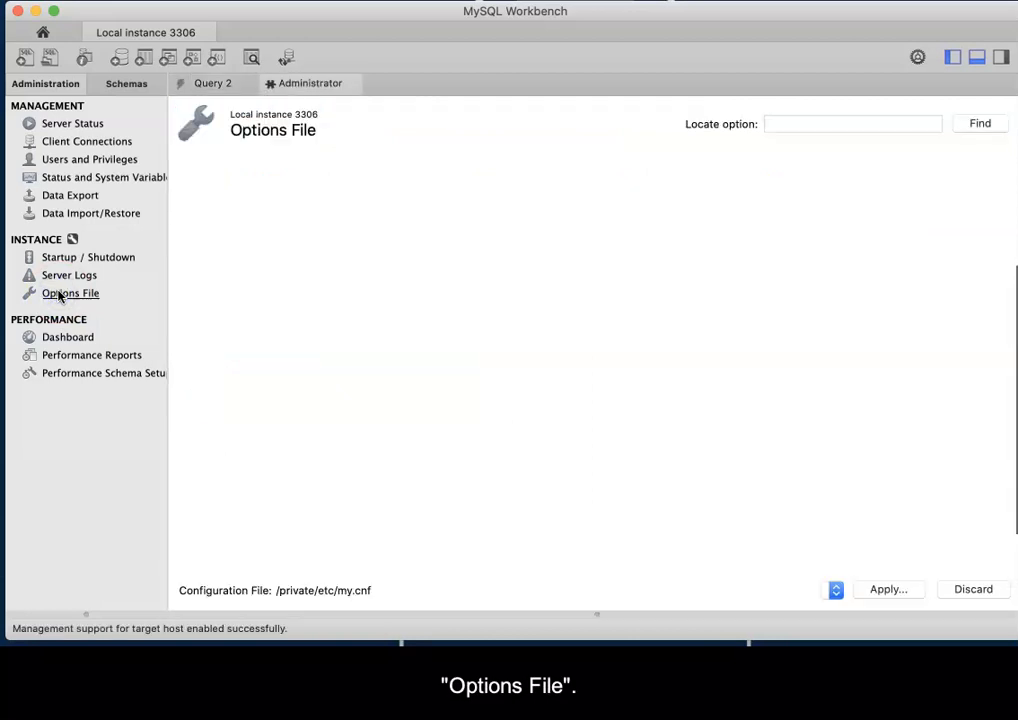
click(70, 293)
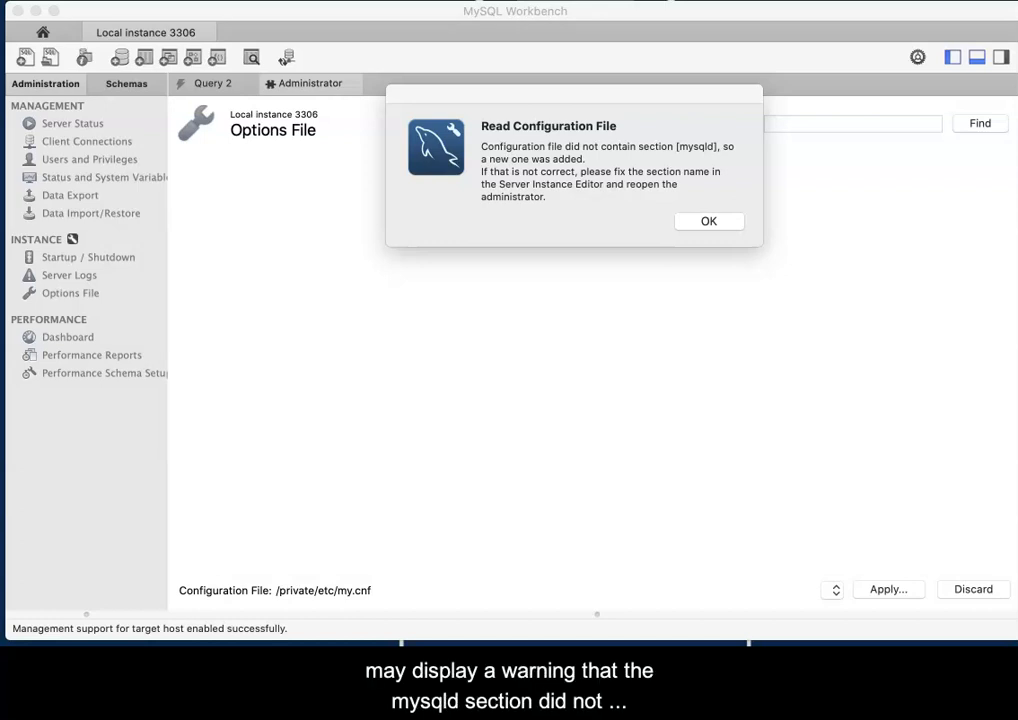
mouse_move(494, 71)
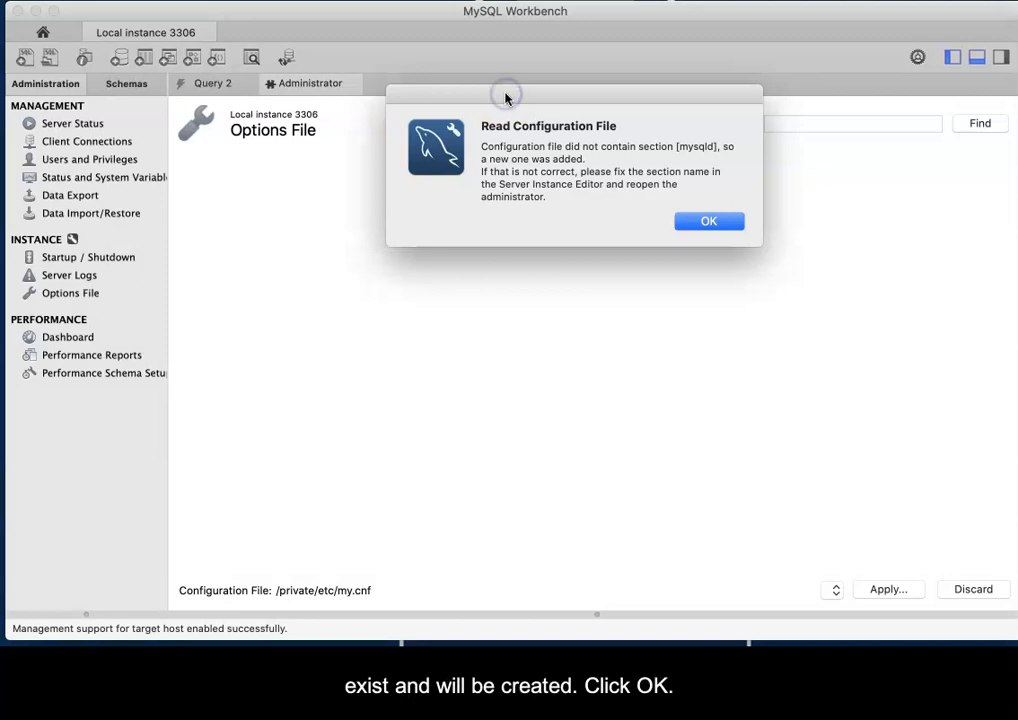
click(709, 221)
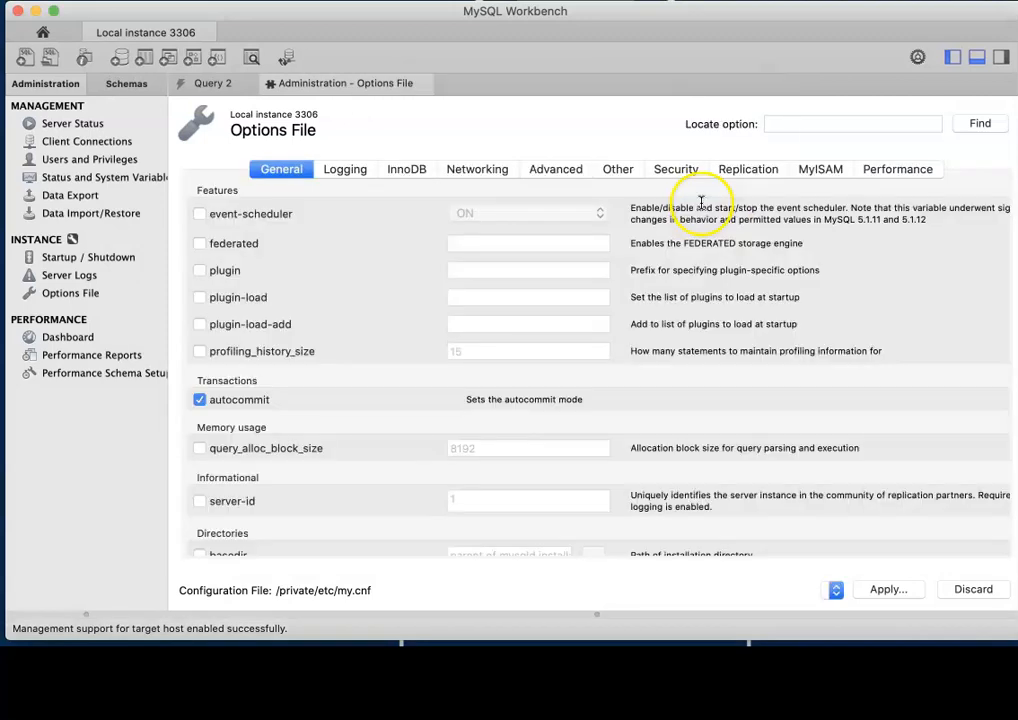
mouse_move(680, 270)
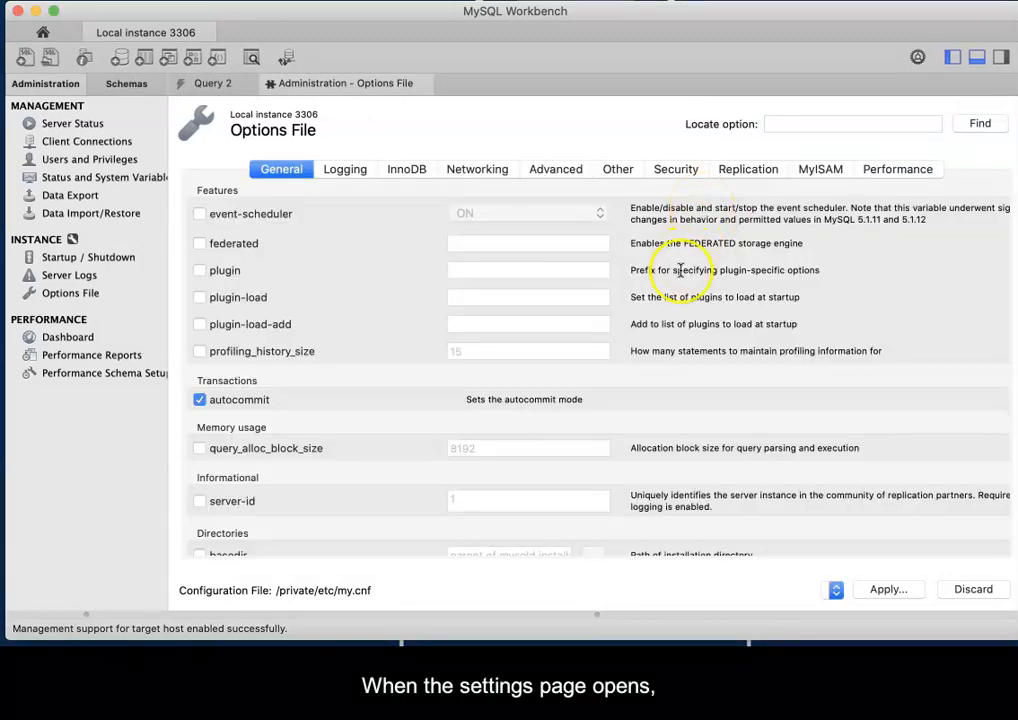
Step: Enable sql-mode in the SQL group and clear its ONLY_FULL_GROUP_BY value
scroll(down, 3)
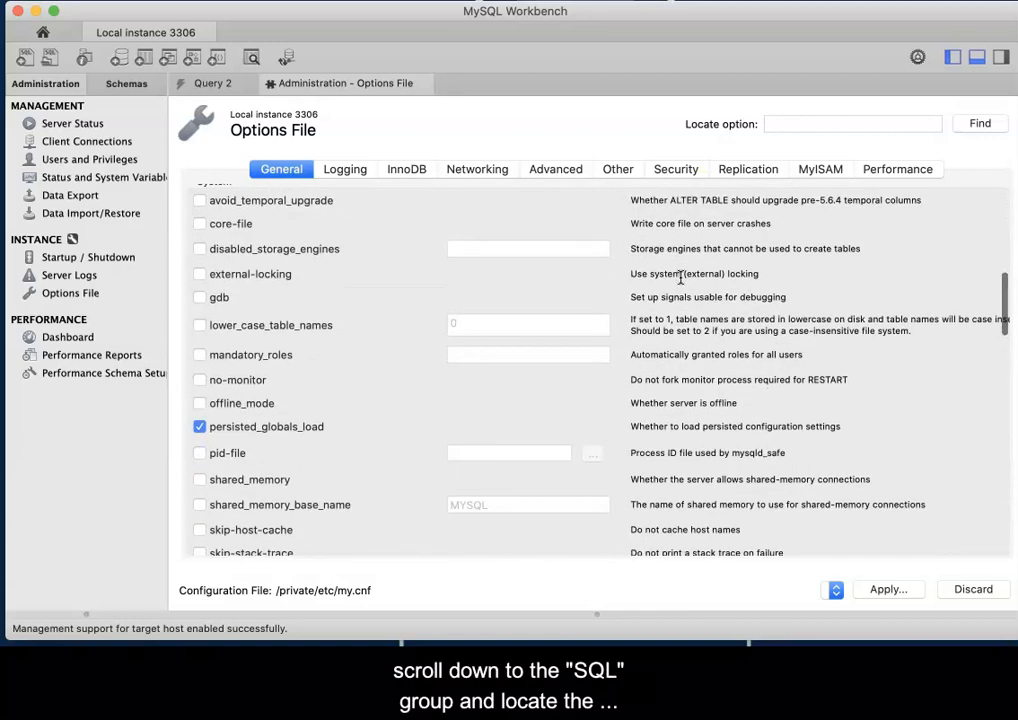
scroll(down, 3)
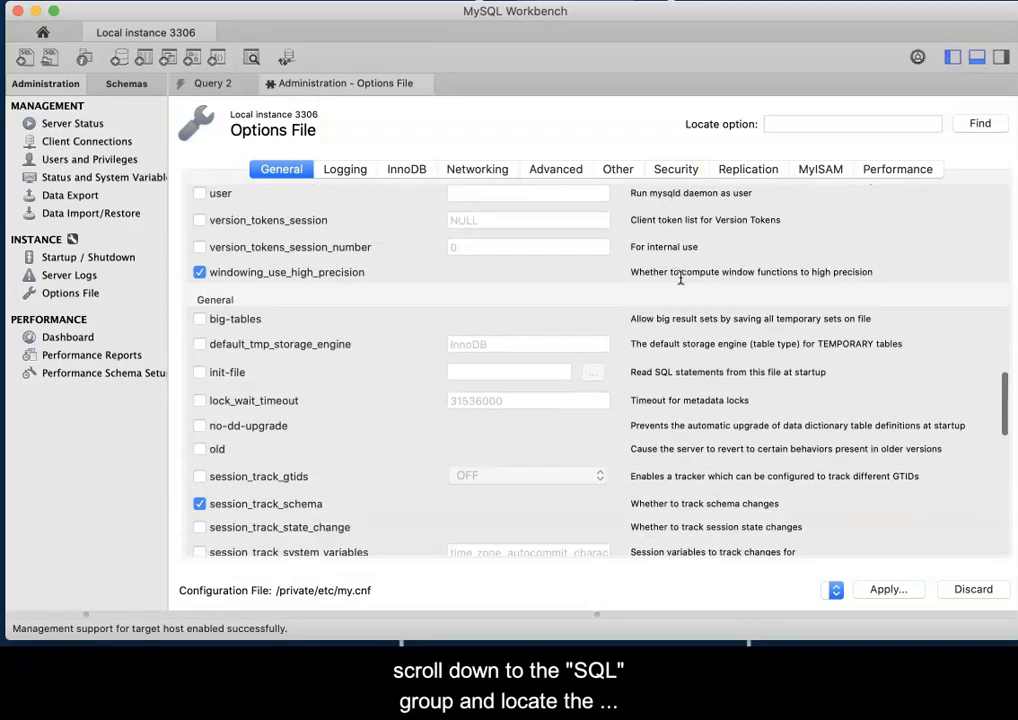
scroll(down, 3)
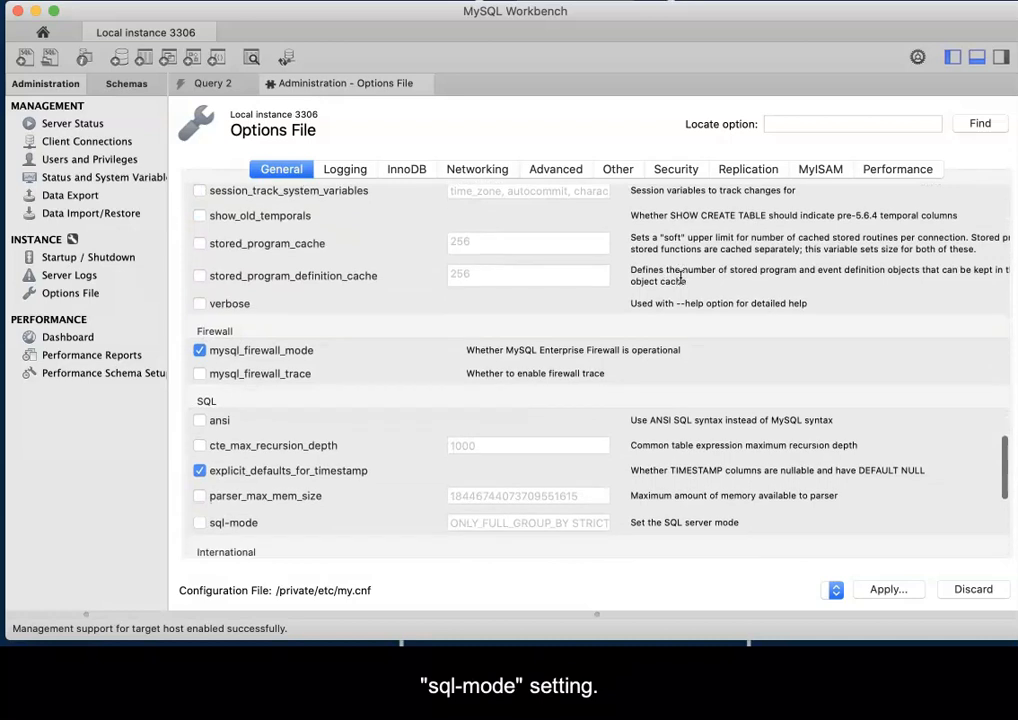
scroll(down, 3)
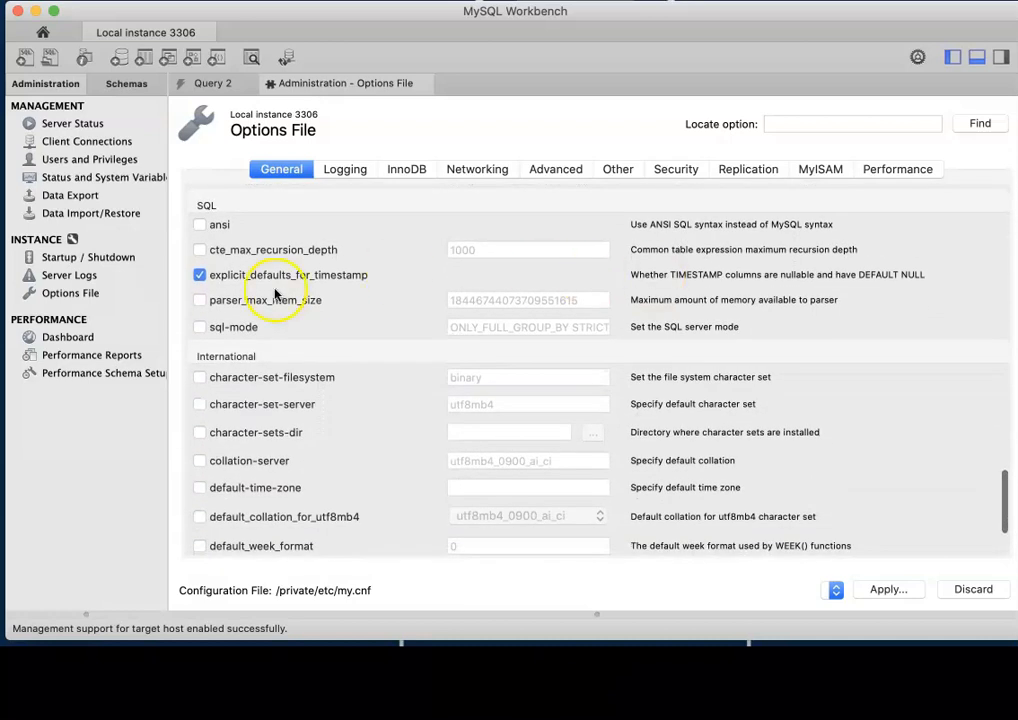
mouse_move(235, 327)
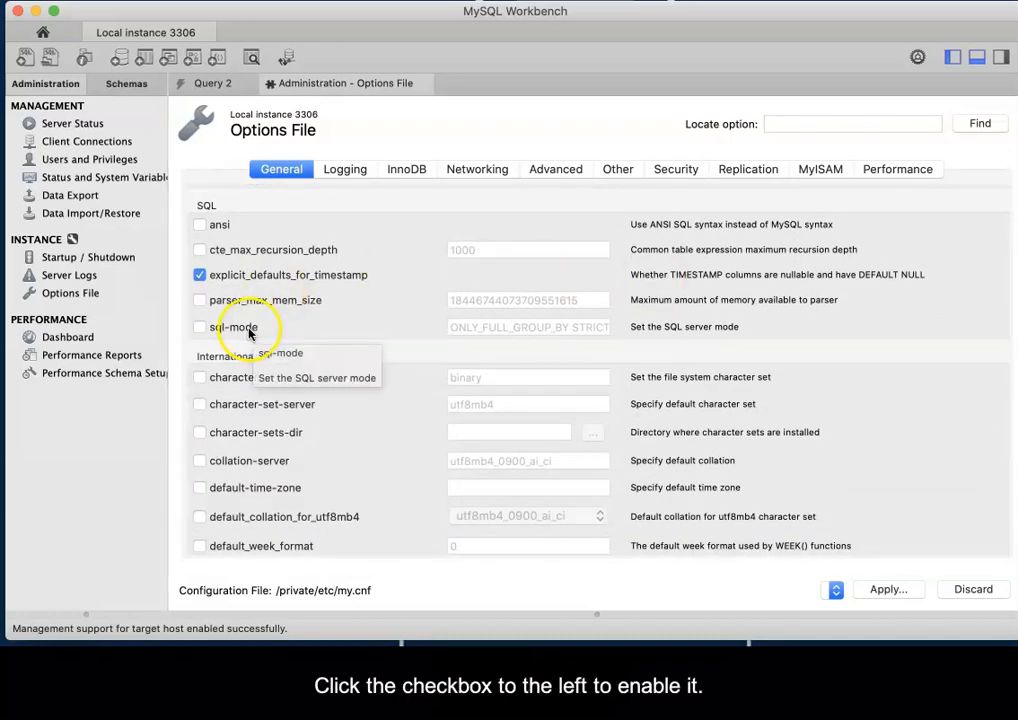
click(200, 327)
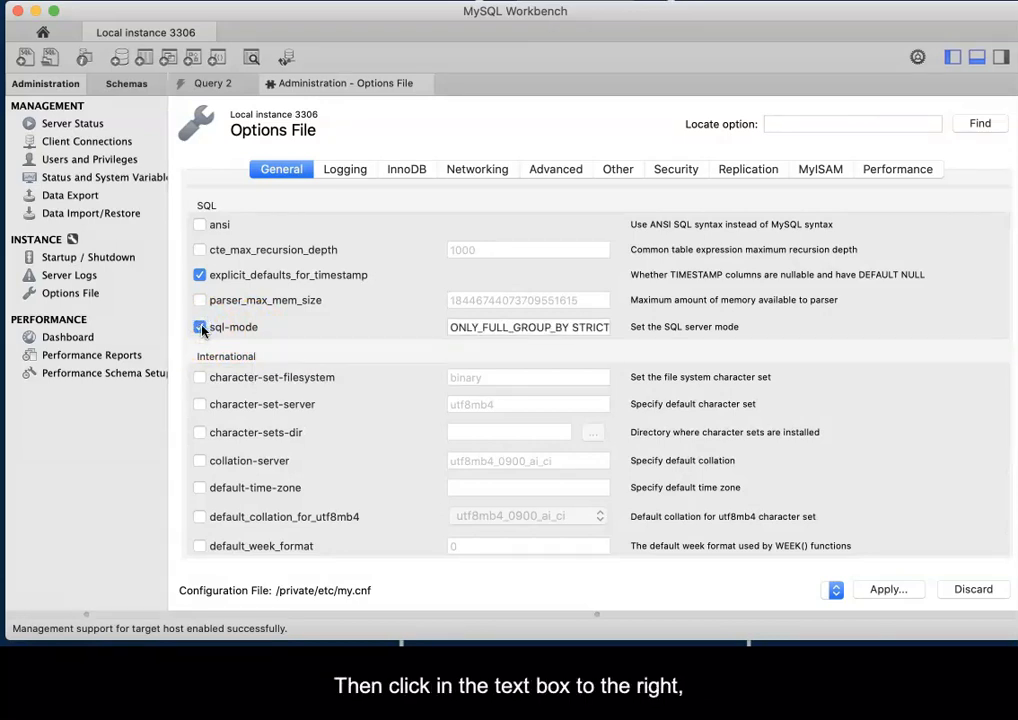
click(528, 327)
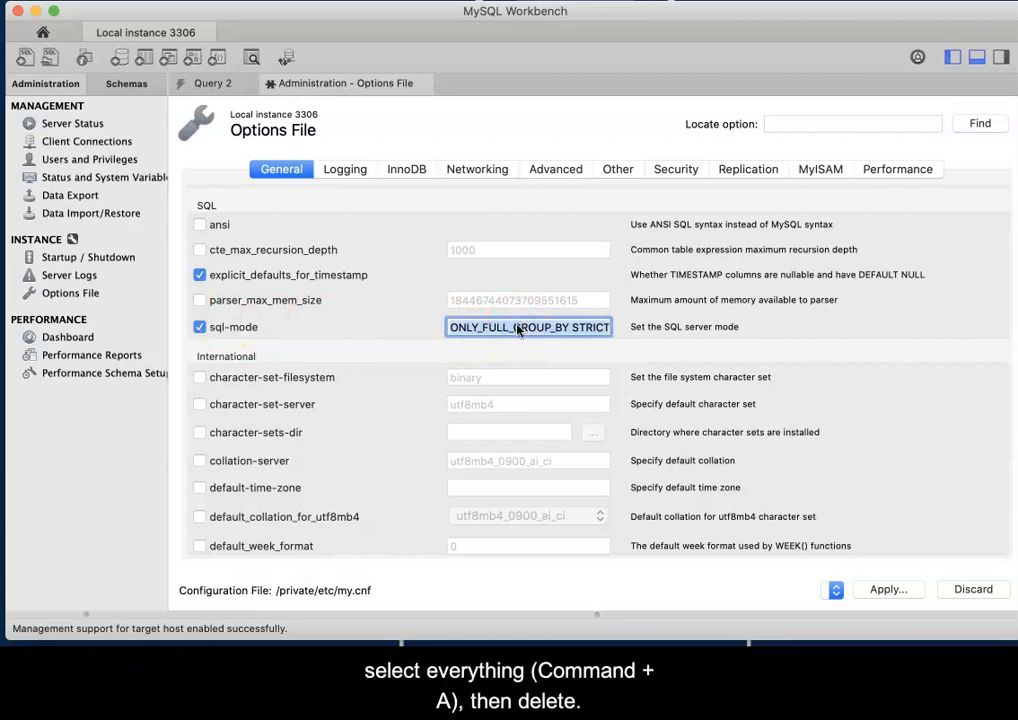
mouse_move(528, 327)
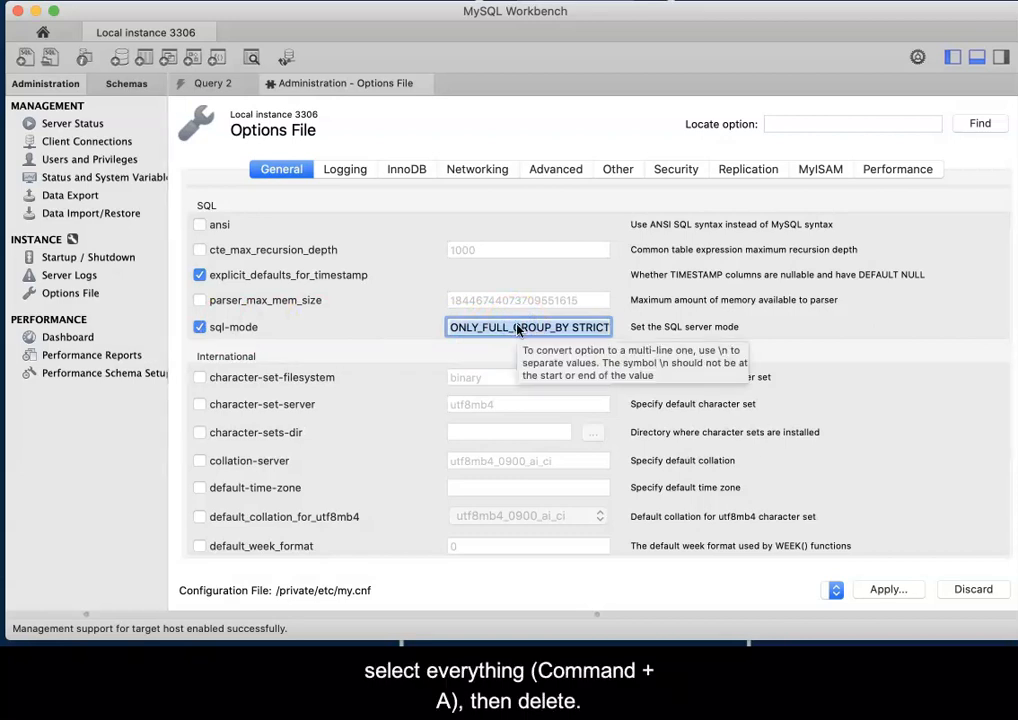
key(Delete)
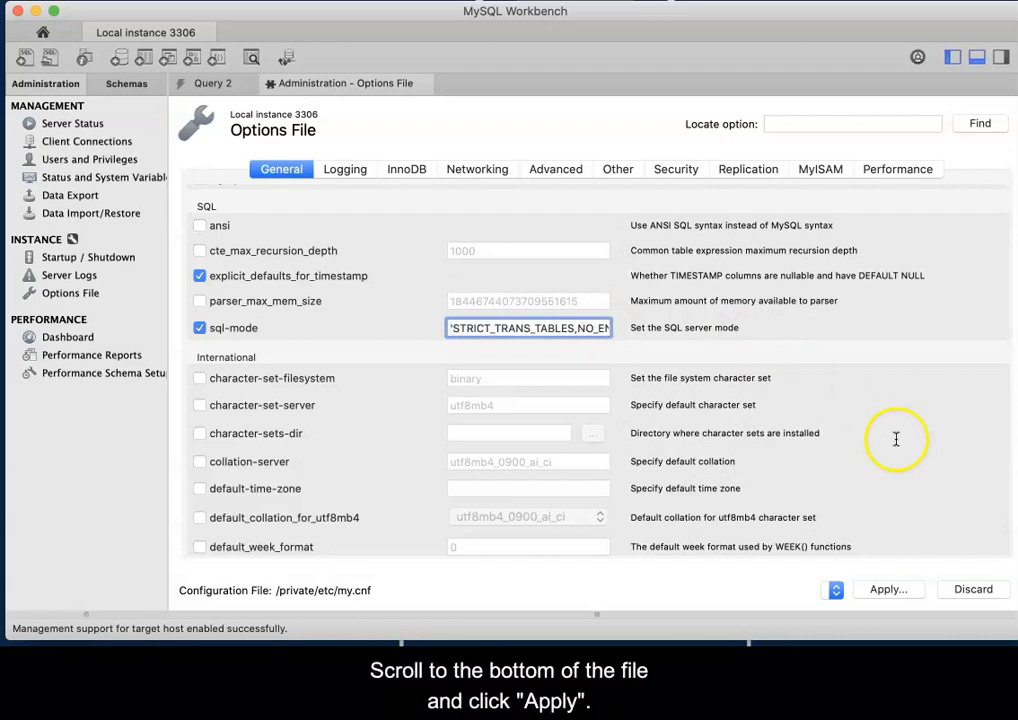
Step: Apply the sql-mode 'STRICT_TRANS_TABLES,NO_ENGINE_SUBSTITUTION' change to my.cnf with the administrator password
click(887, 588)
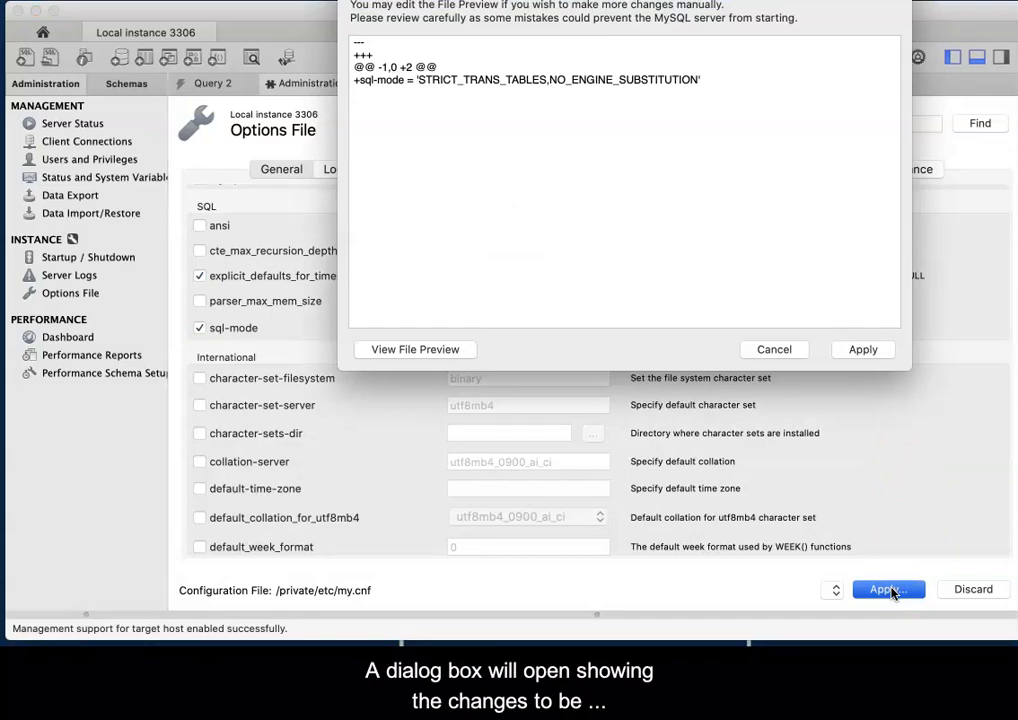
click(862, 349)
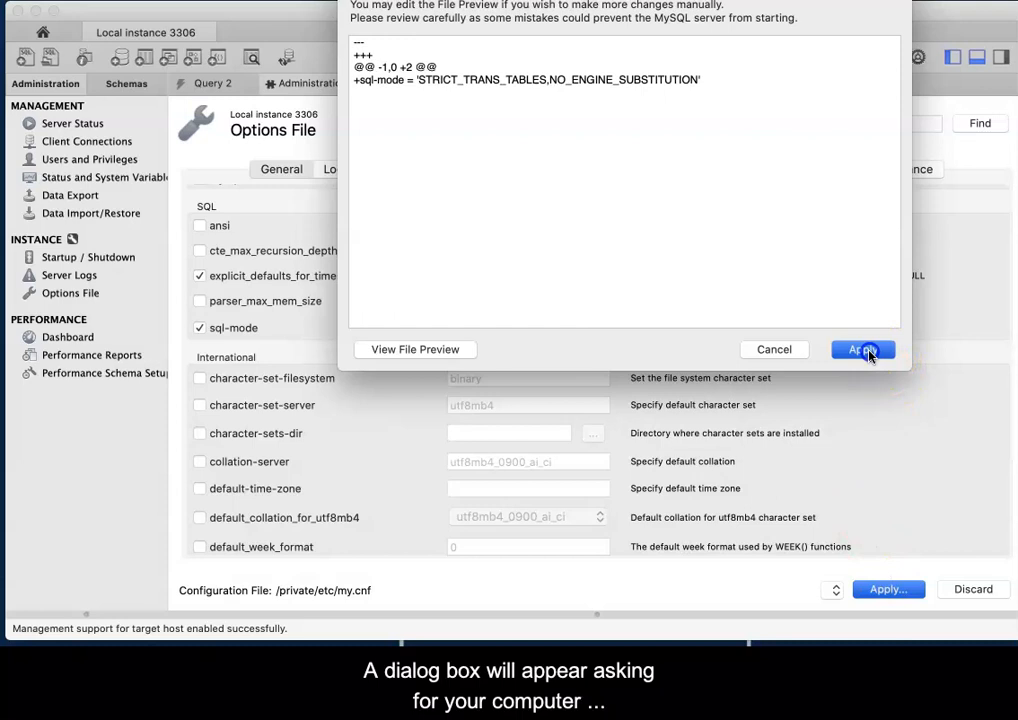
click(862, 349)
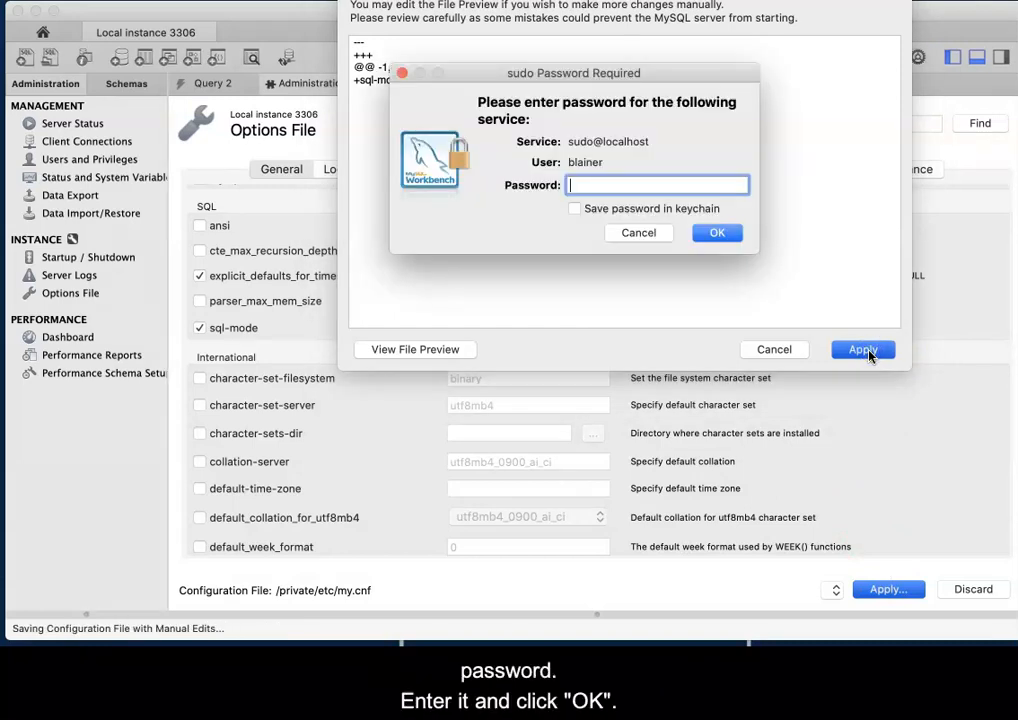
text(•••••)
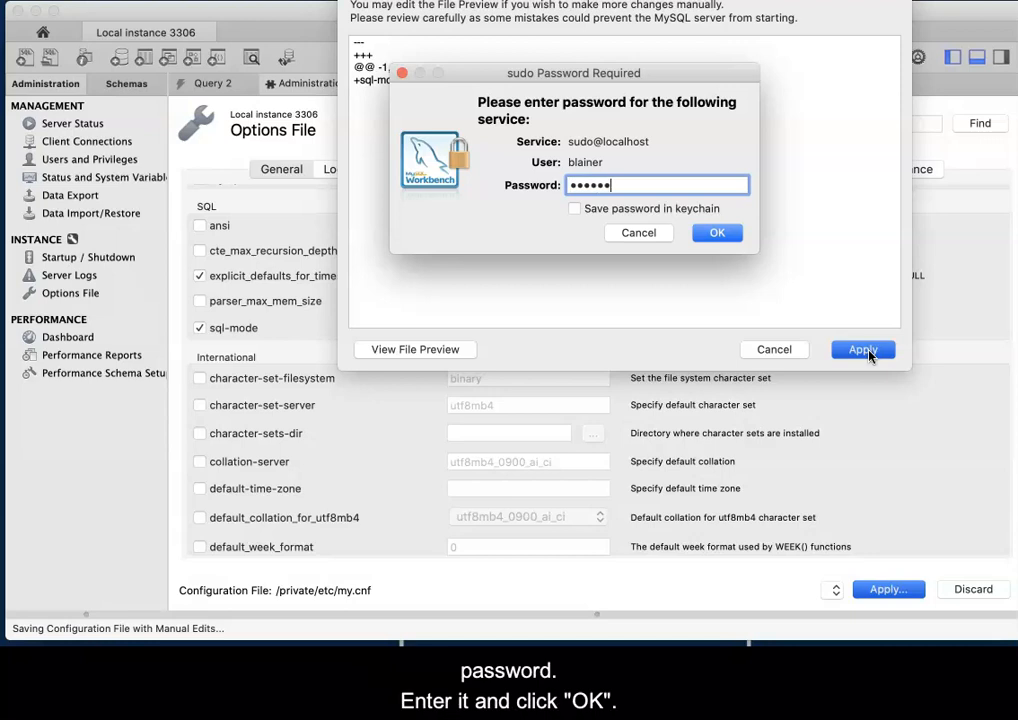
click(717, 232)
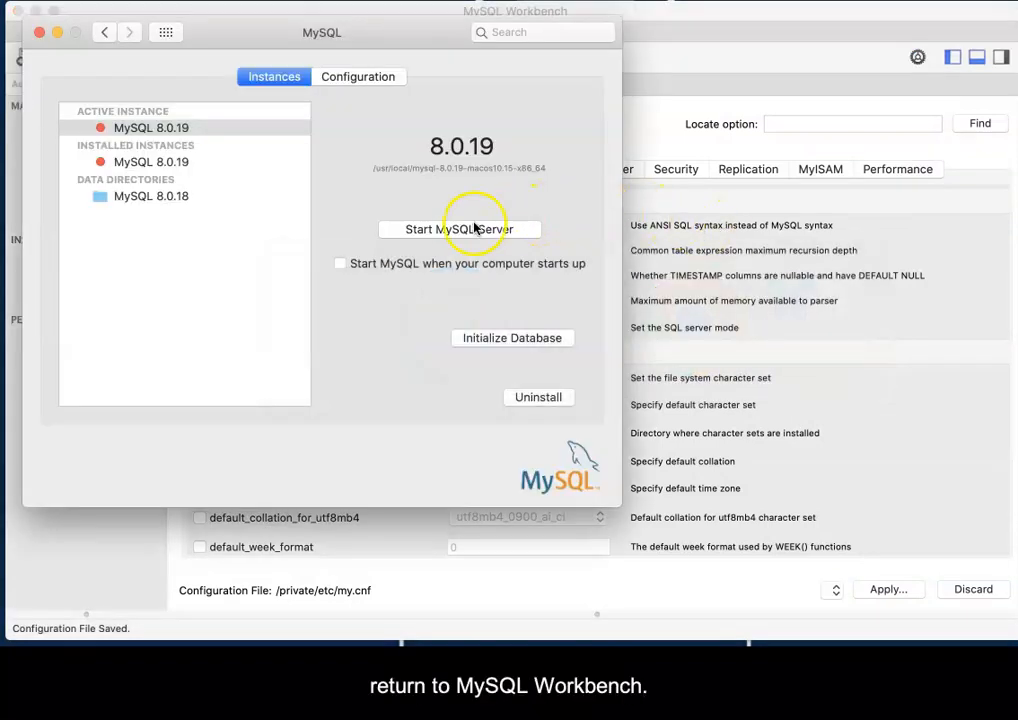
Step: Restart the MySQL server and run the grouped faculty student-count query
click(459, 229)
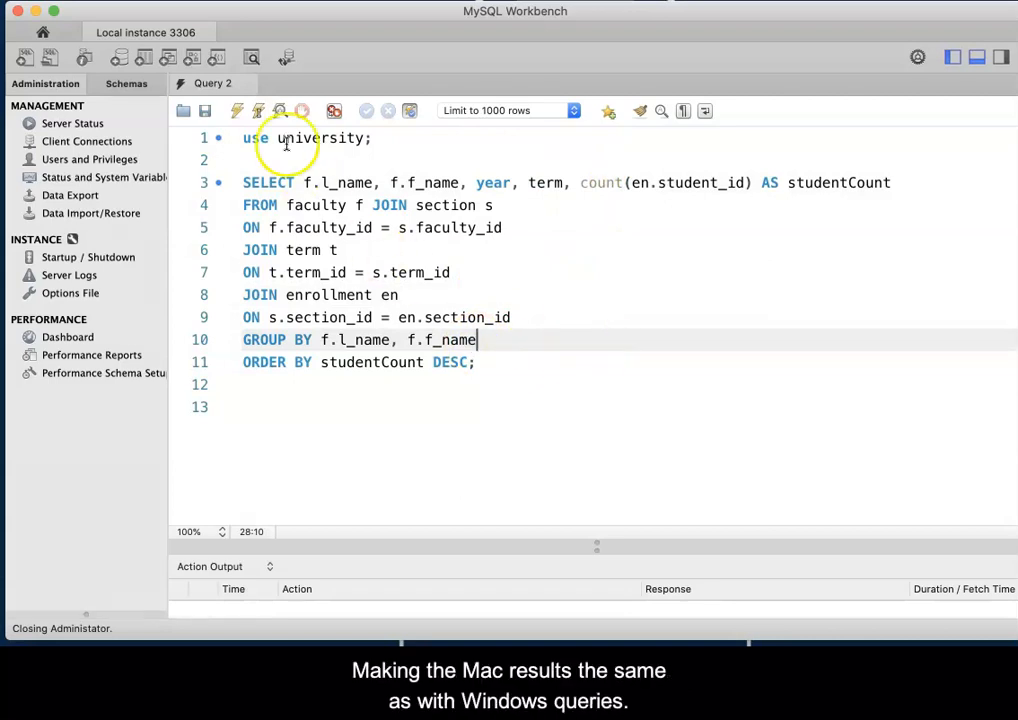
click(237, 111)
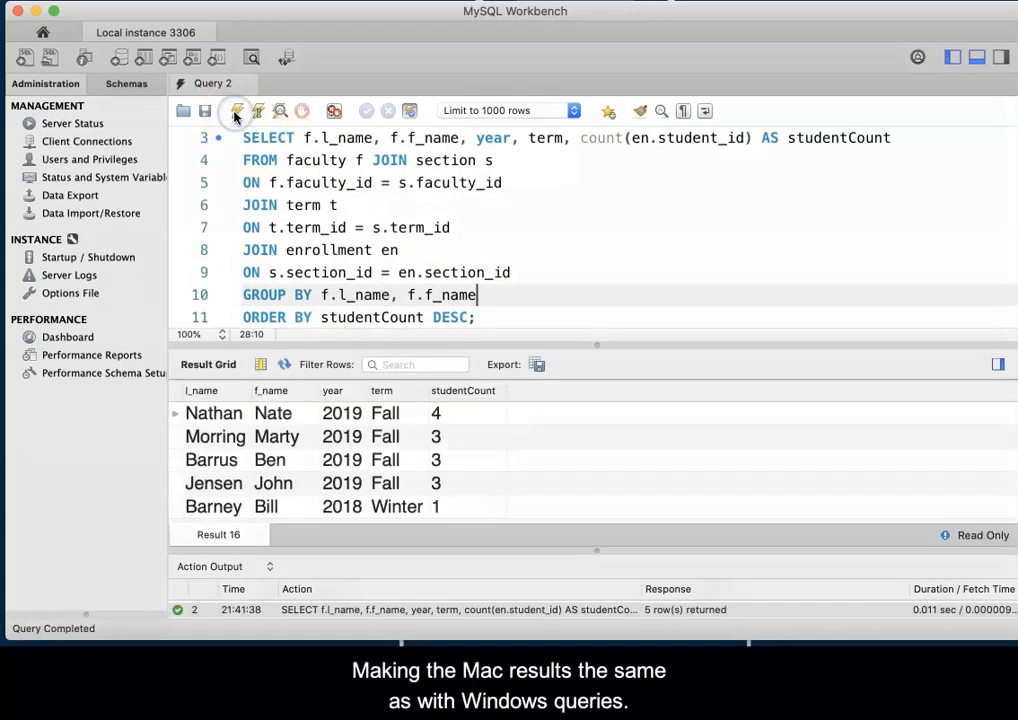